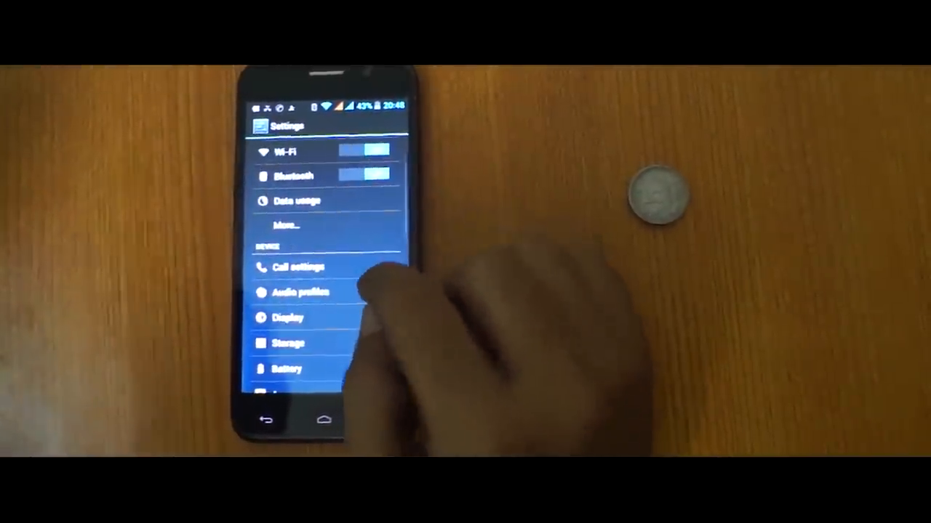
- Open the Audio profiles page listing the General, Silent, Meeting and Outdoor profiles
left_click(299, 293)
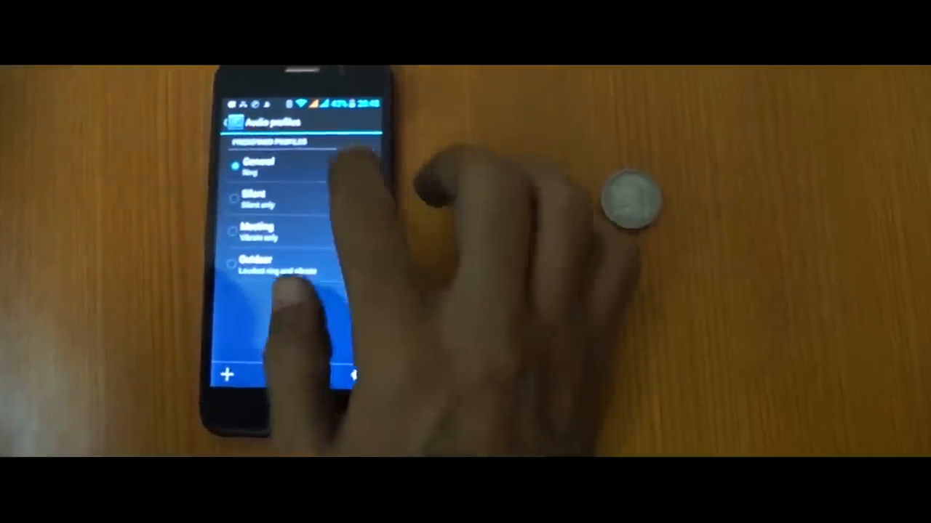